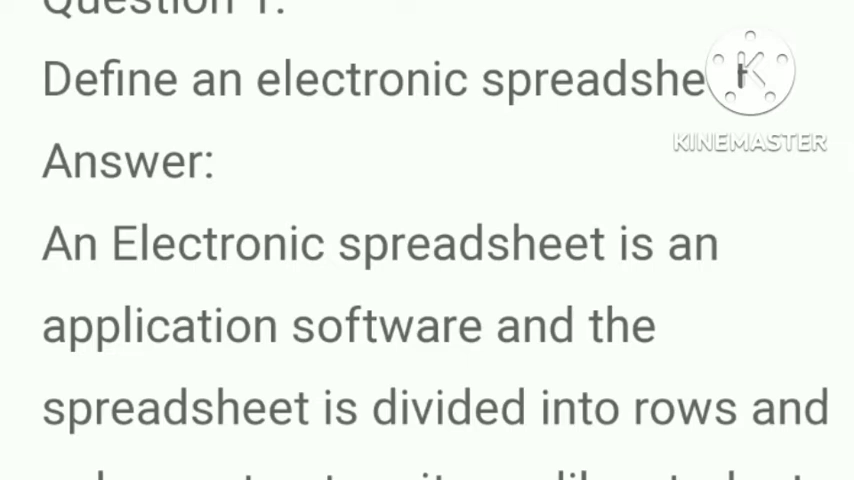
scroll("down", 3)
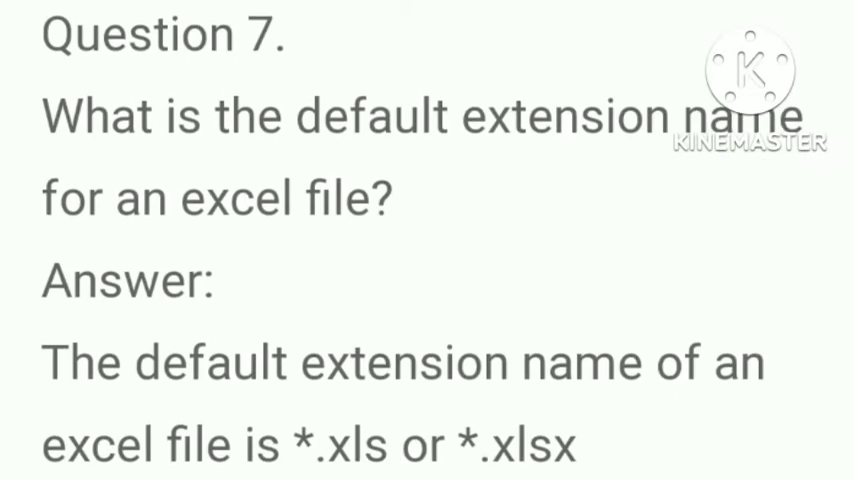
scroll("up", 3)
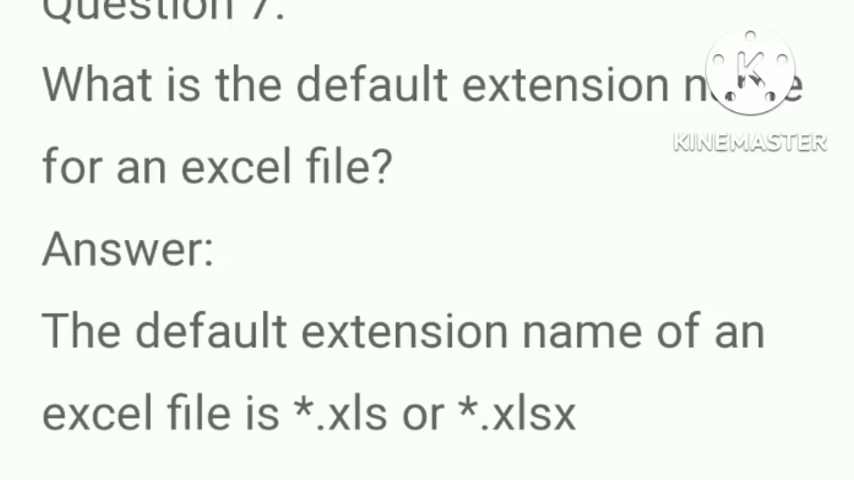
scroll("down", 3)
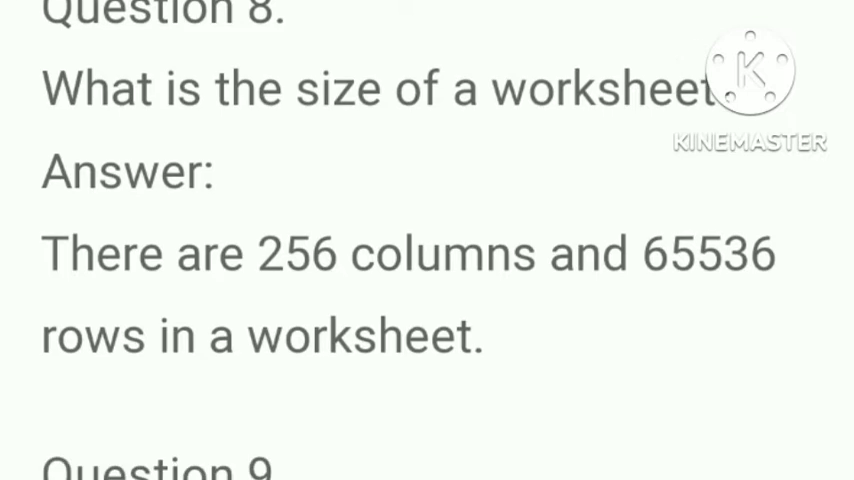
scroll("down", 3)
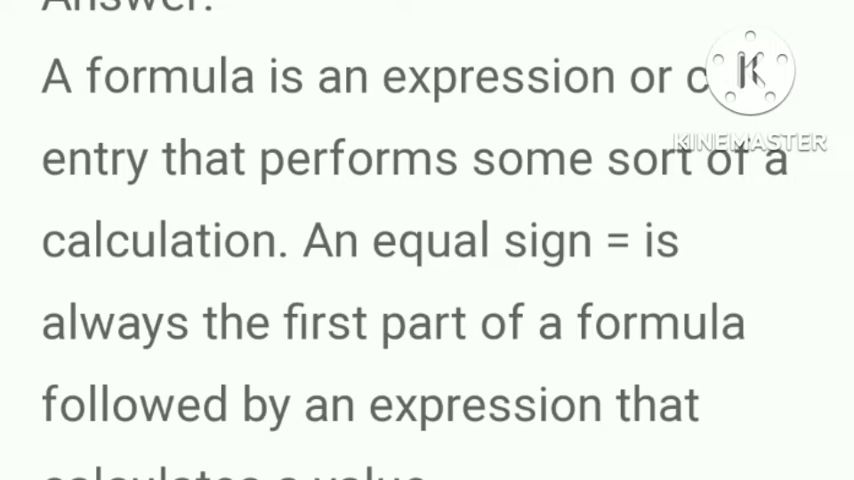
scroll("down", 3)
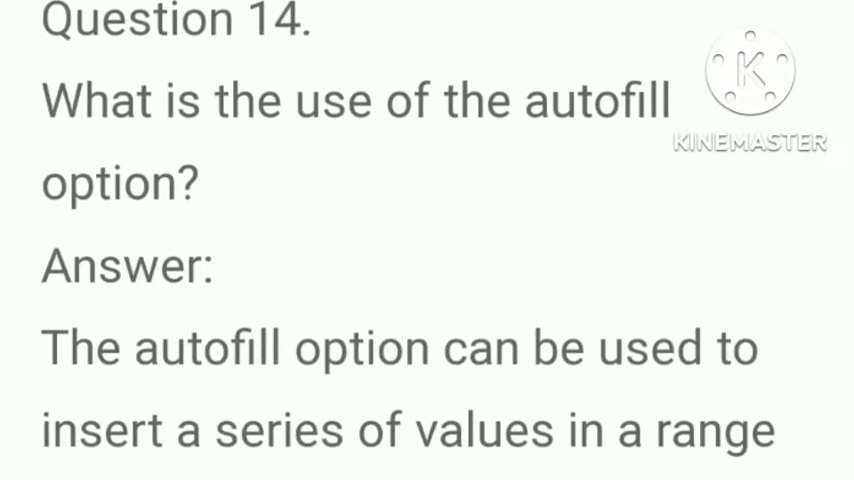
scroll("up", 3)
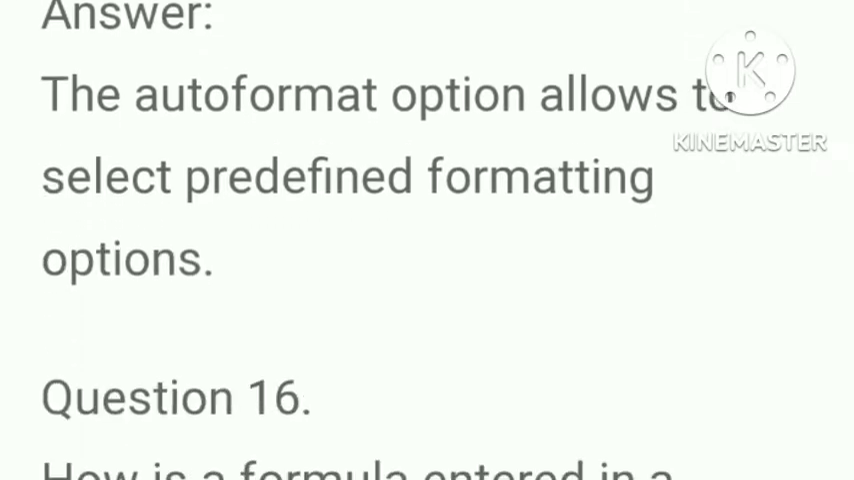
scroll("down", 3)
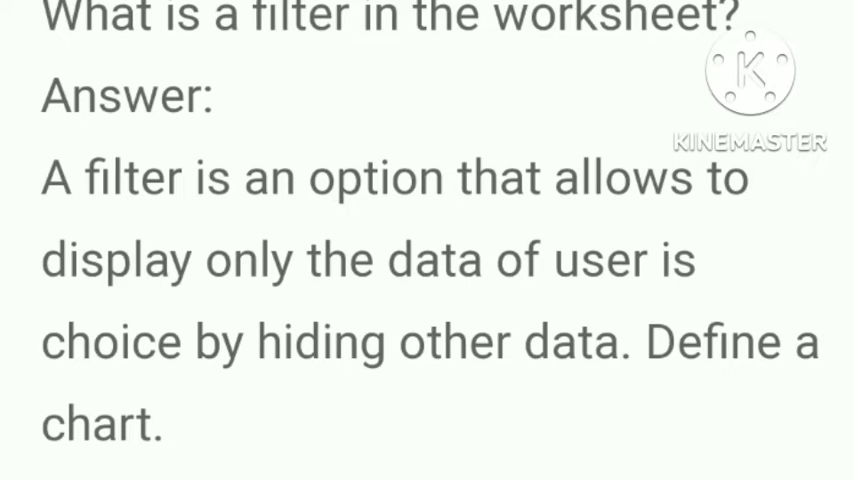
scroll("down", 3)
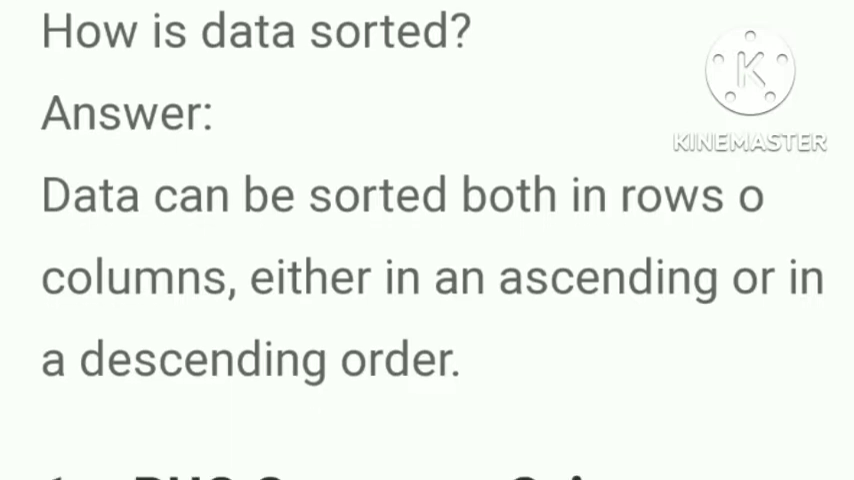
scroll("down", 3)
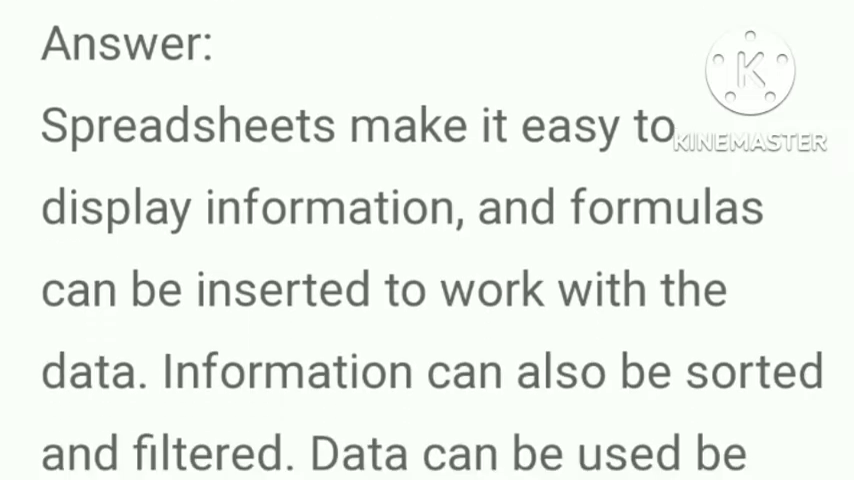
scroll("down", 3)
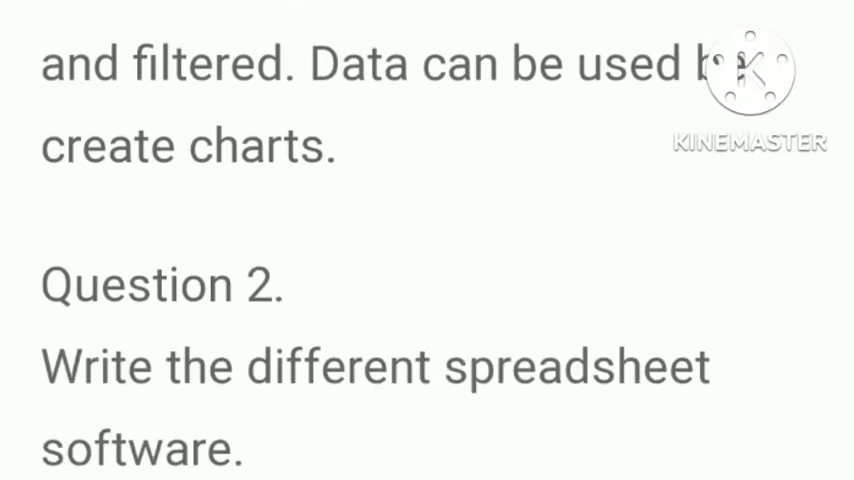
scroll("down", 3)
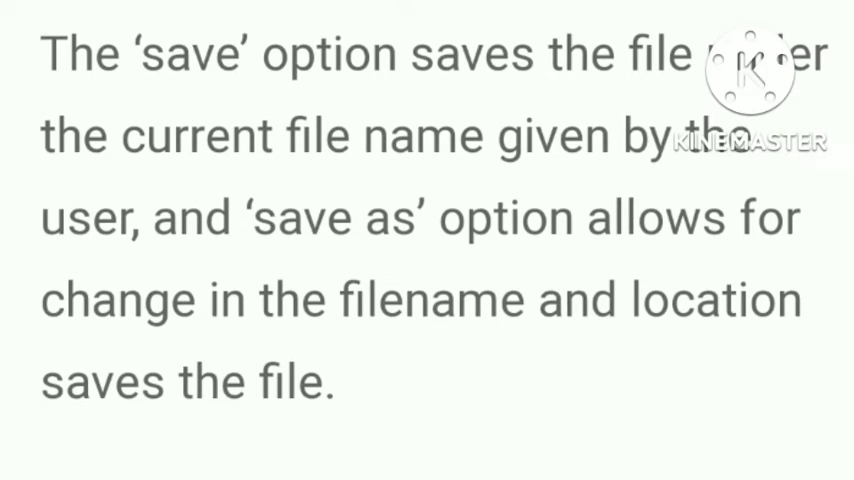
scroll("down", 3)
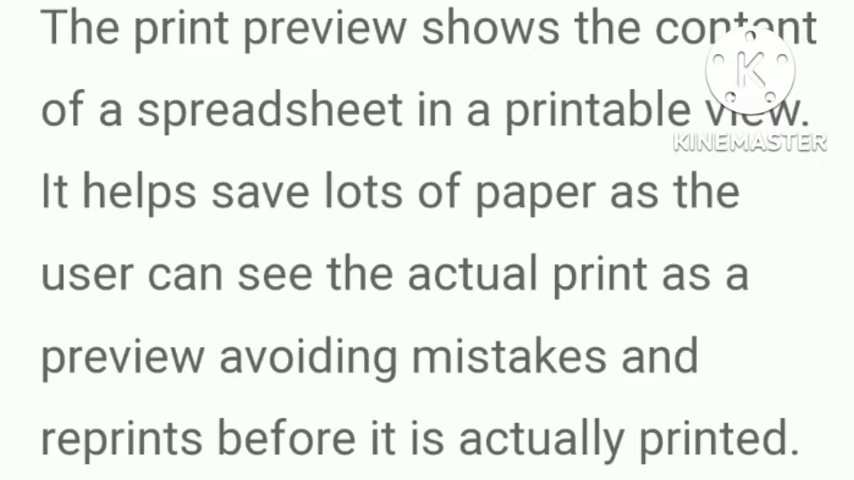
scroll("down", 3)
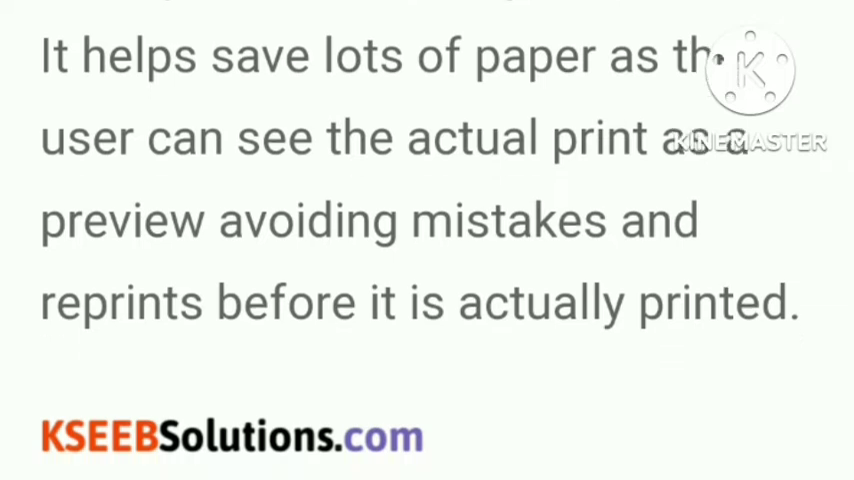
scroll("down", 3)
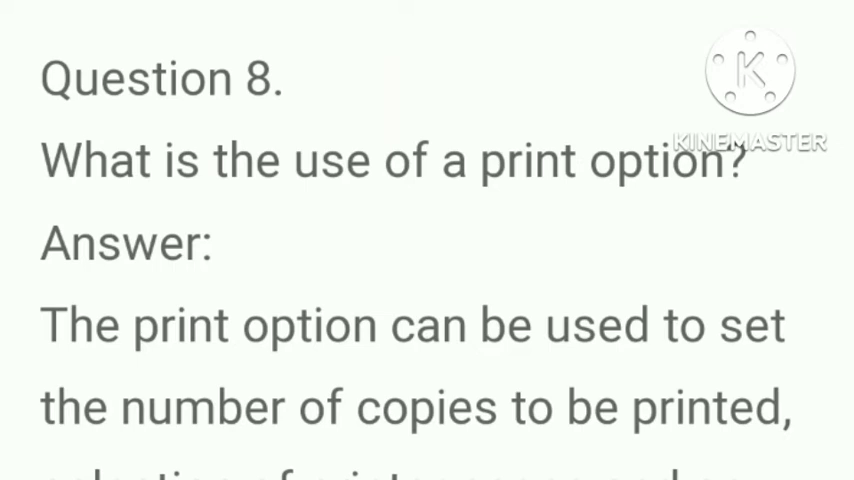
scroll("down", 3)
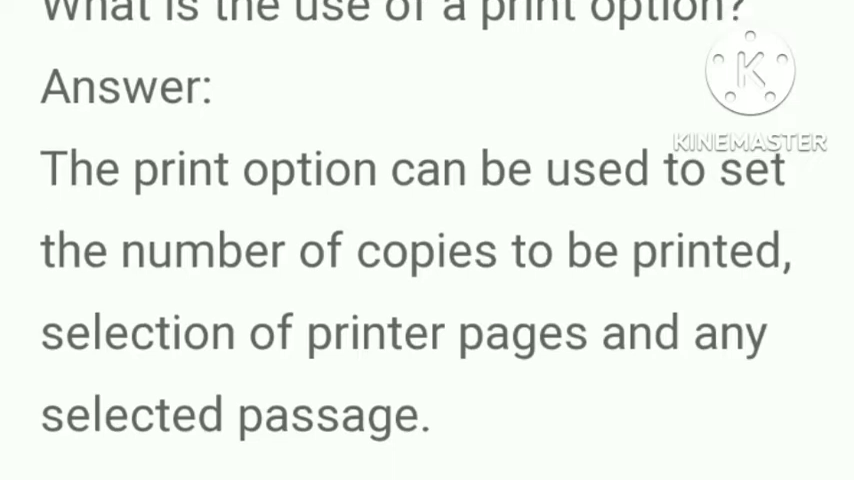
scroll("down", 3)
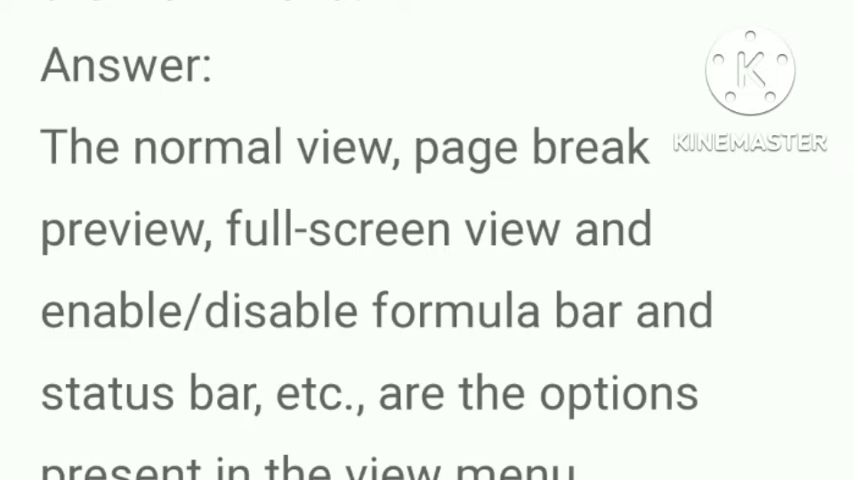
scroll("down", 3)
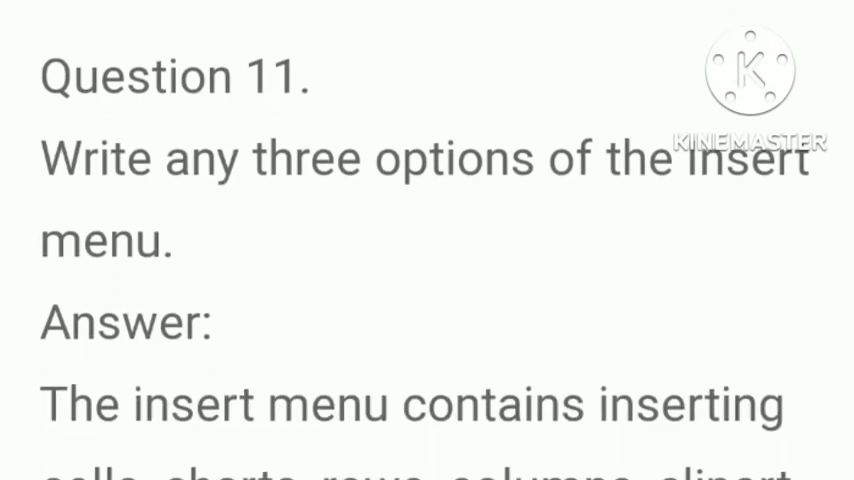
scroll("down", 3)
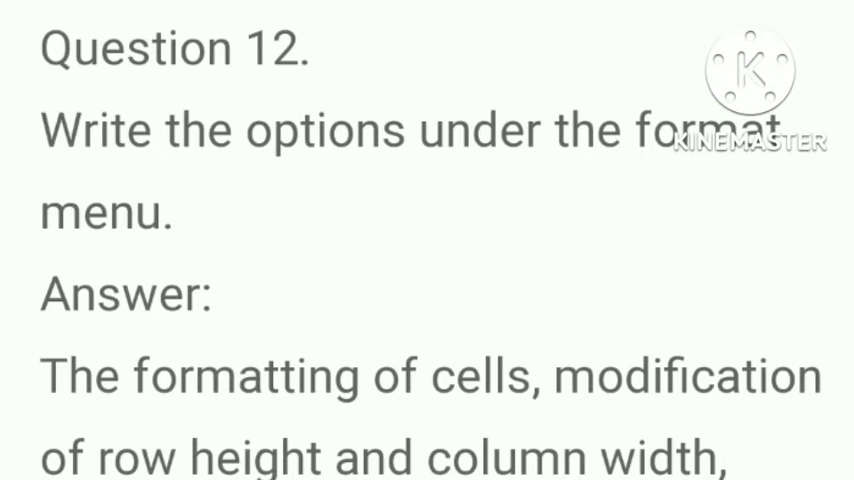
scroll("down", 3)
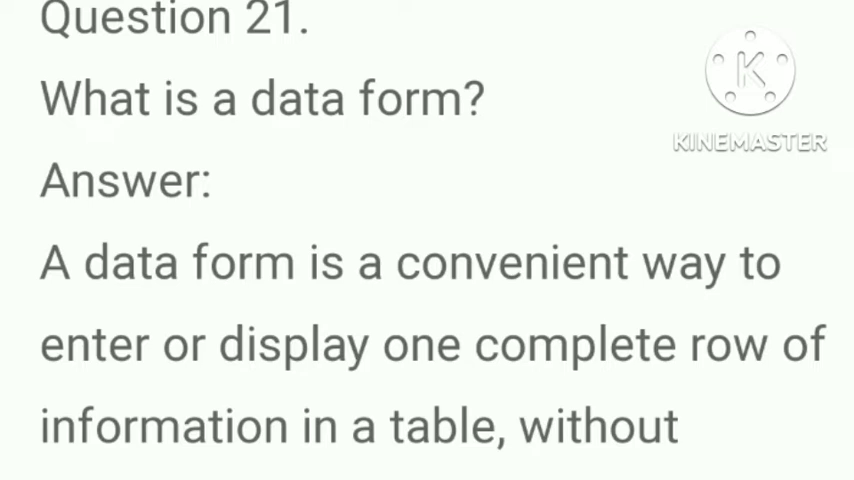
scroll("down", 3)
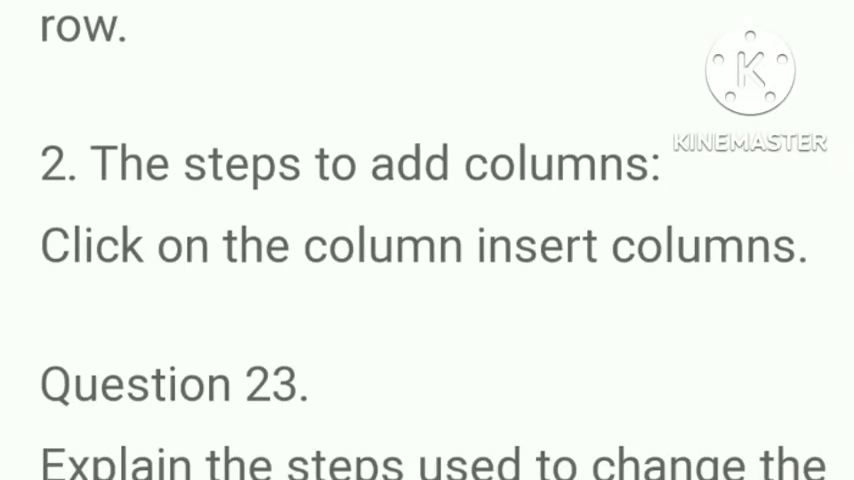
scroll("down", 3)
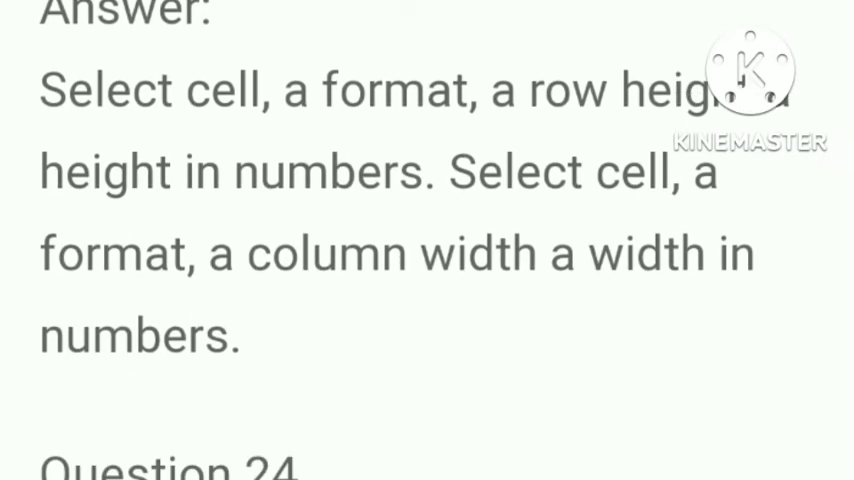
scroll("down", 3)
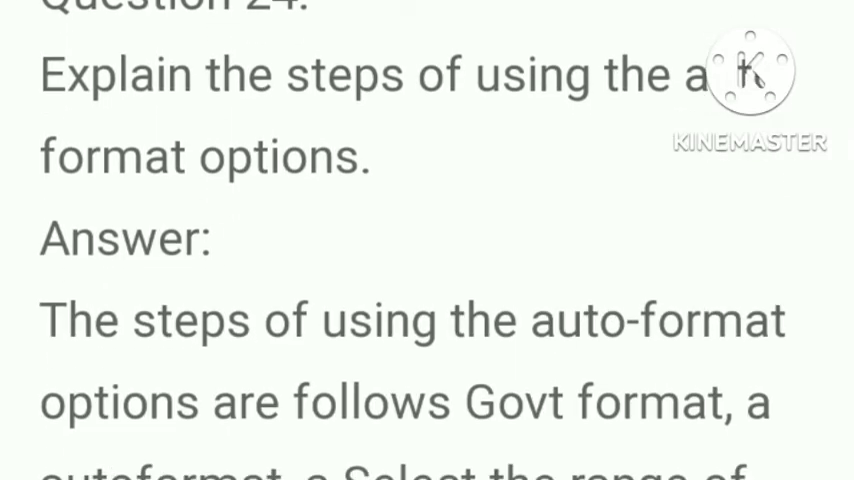
scroll("down", 3)
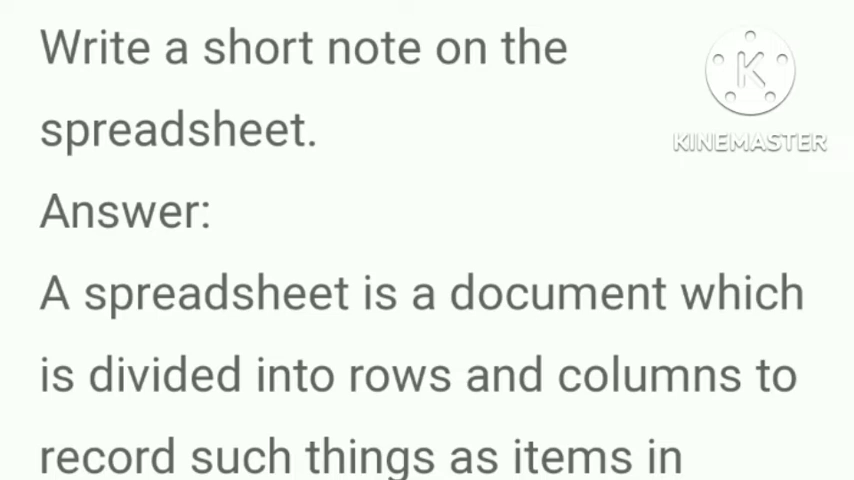
scroll("down", 3)
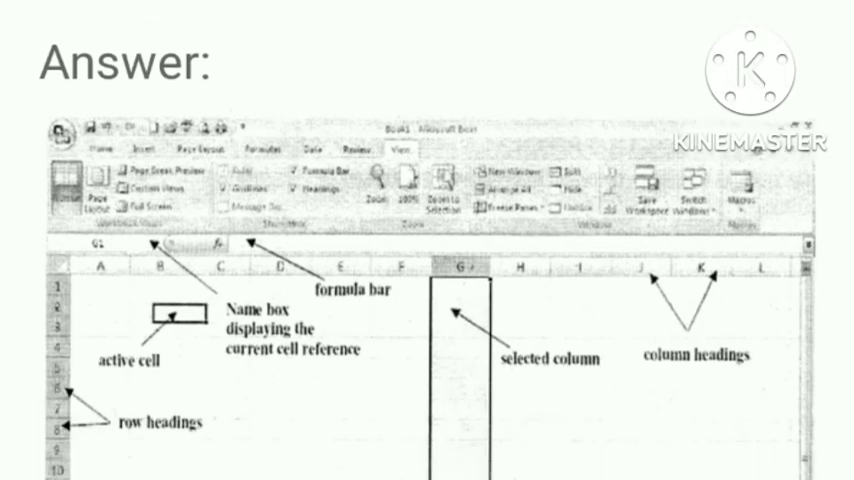
scroll("down", 3)
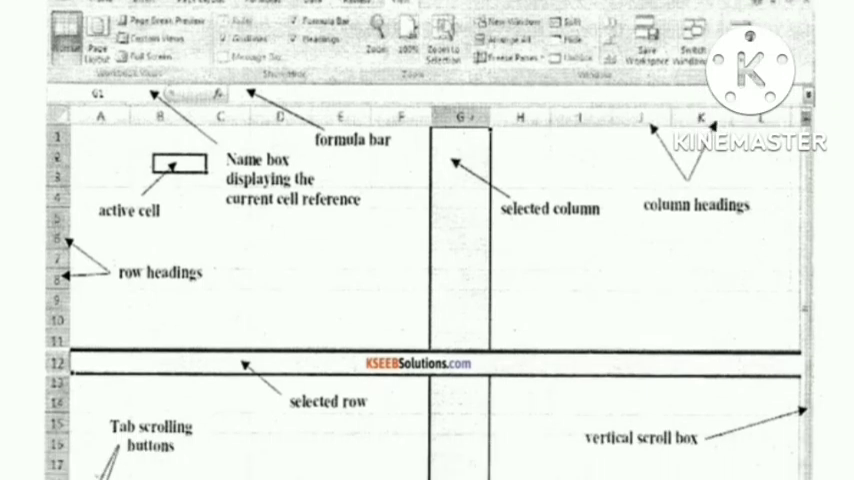
scroll("down", 3)
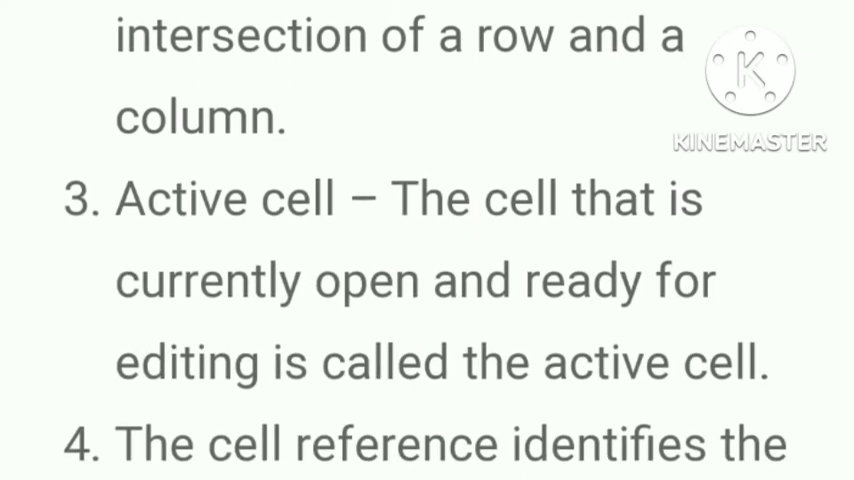
scroll("down", 3)
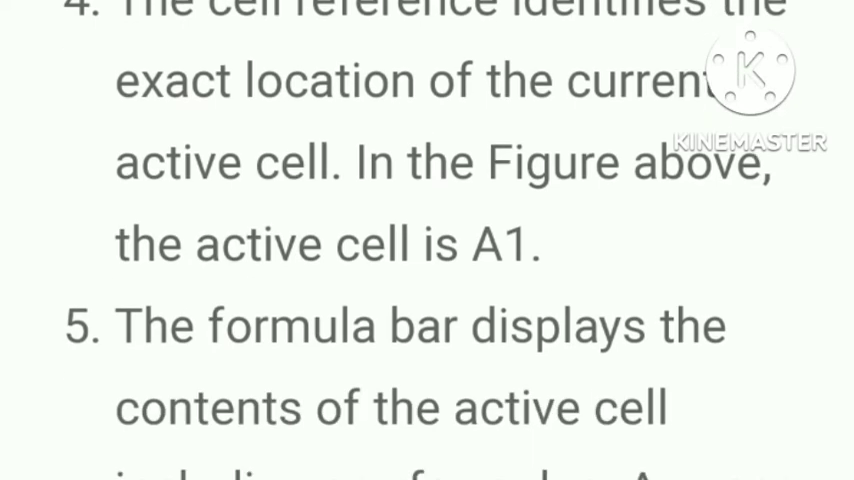
scroll("down", 3)
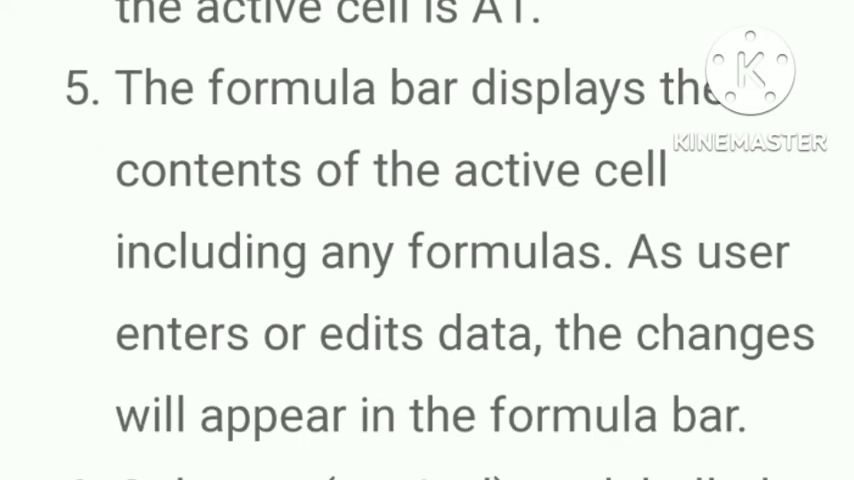
scroll("down", 3)
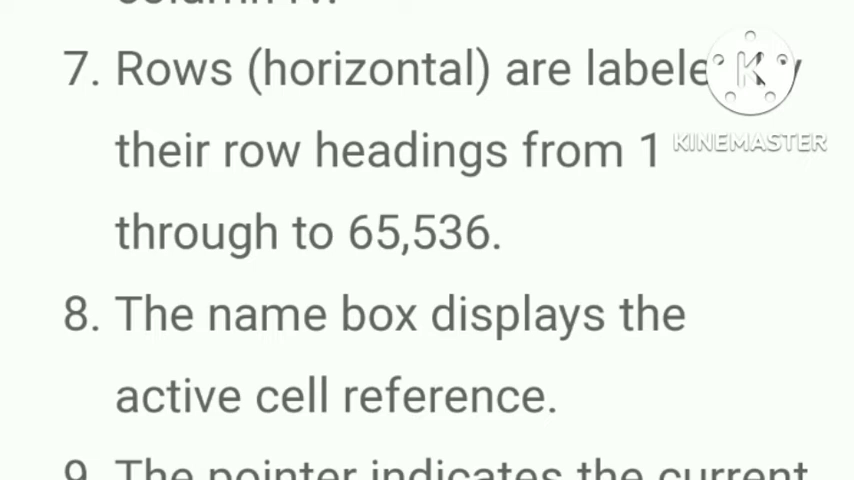
scroll("down", 3)
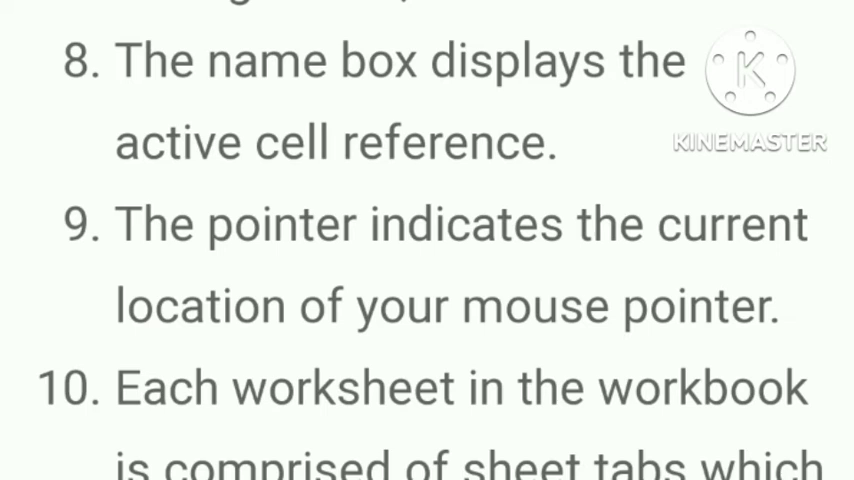
scroll("down", 3)
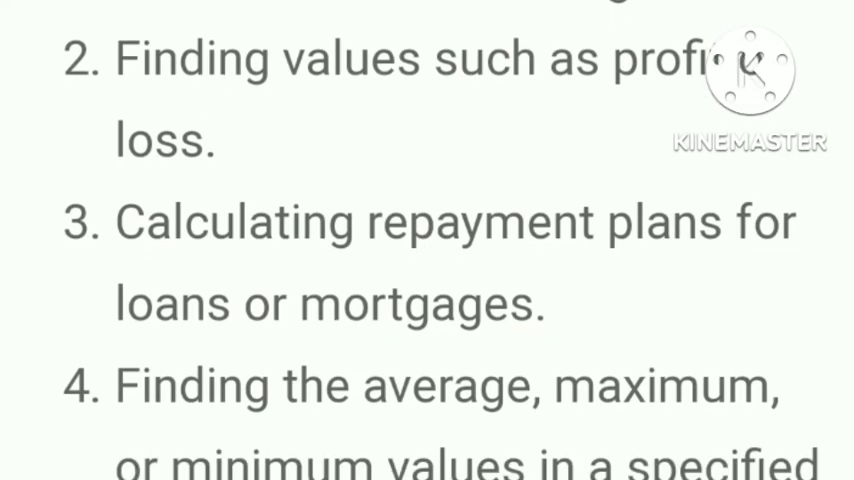
scroll("down", 3)
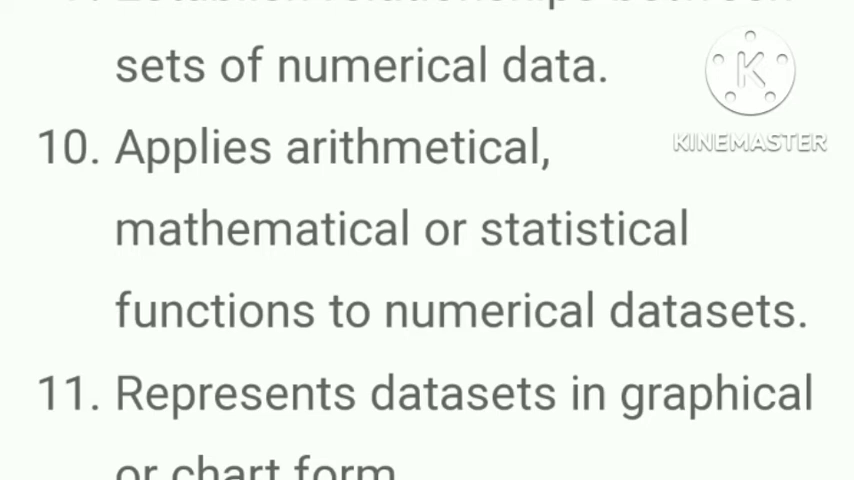
scroll("down", 3)
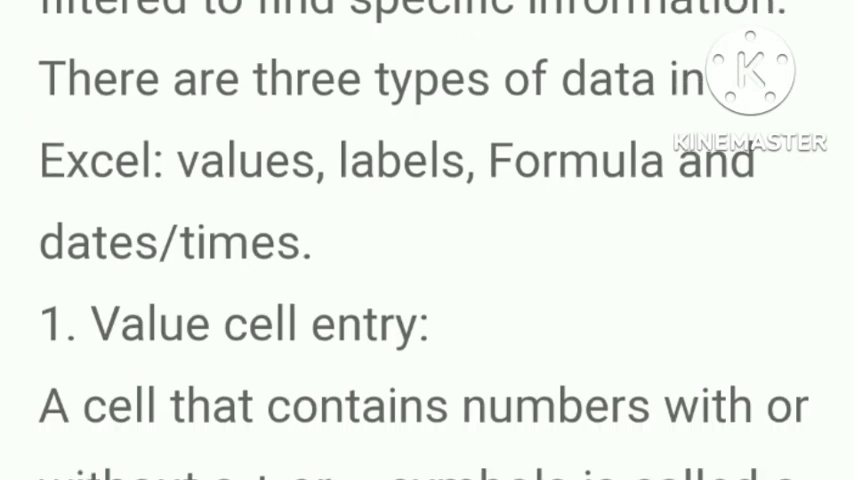
scroll("down", 3)
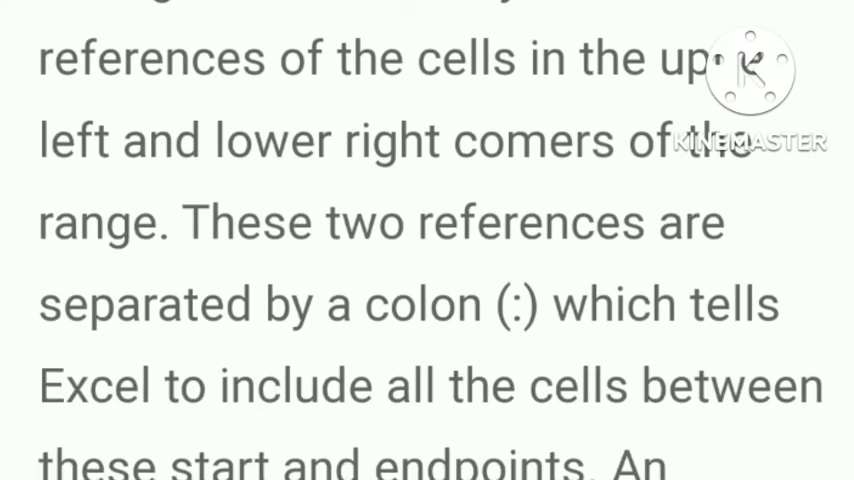
scroll("down", 3)
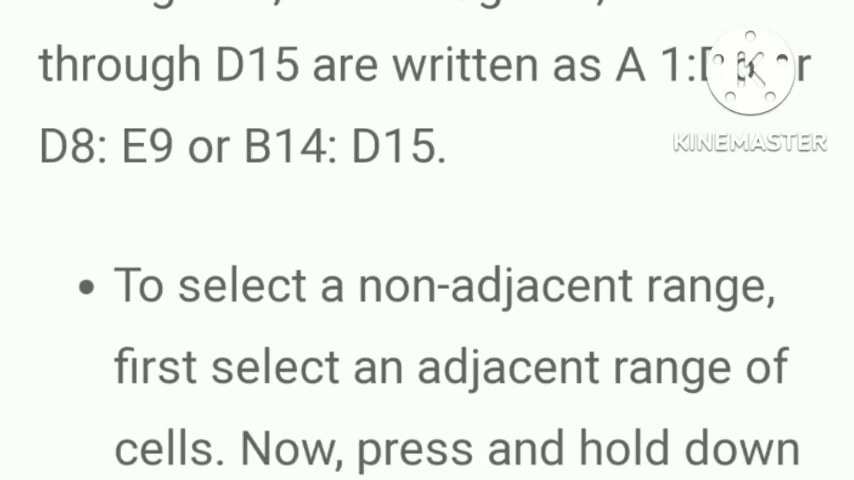
scroll("down", 3)
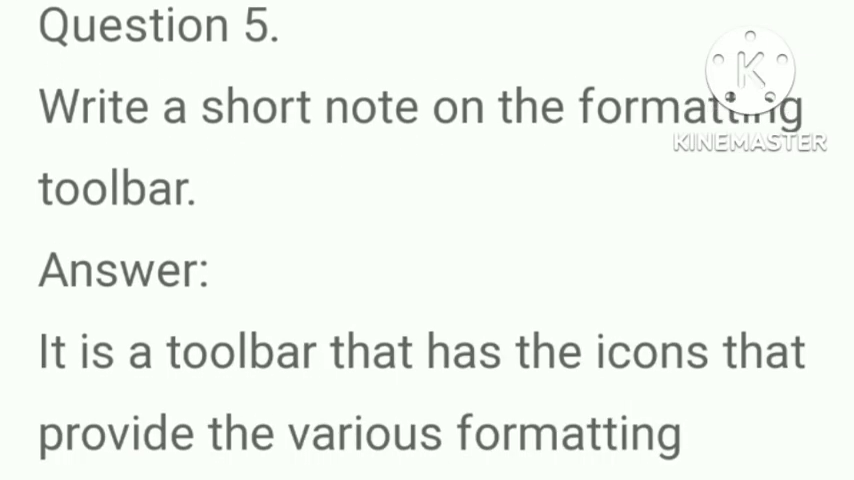
scroll("down", 3)
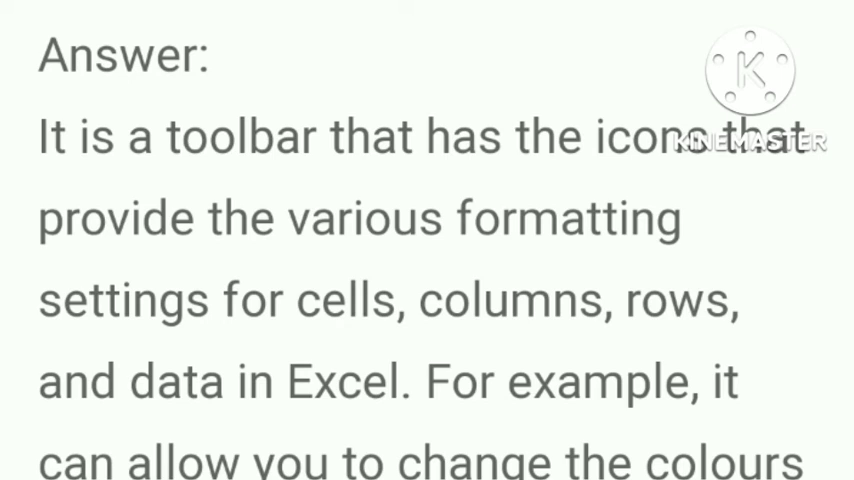
scroll("down", 3)
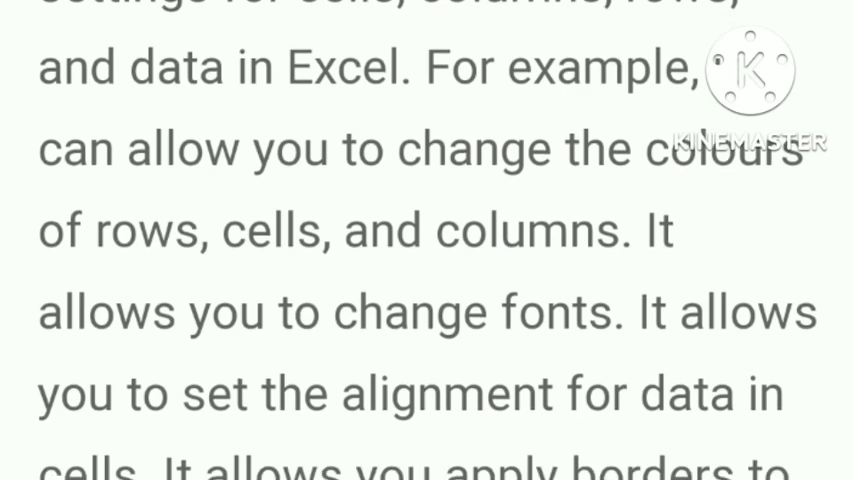
scroll("down", 3)
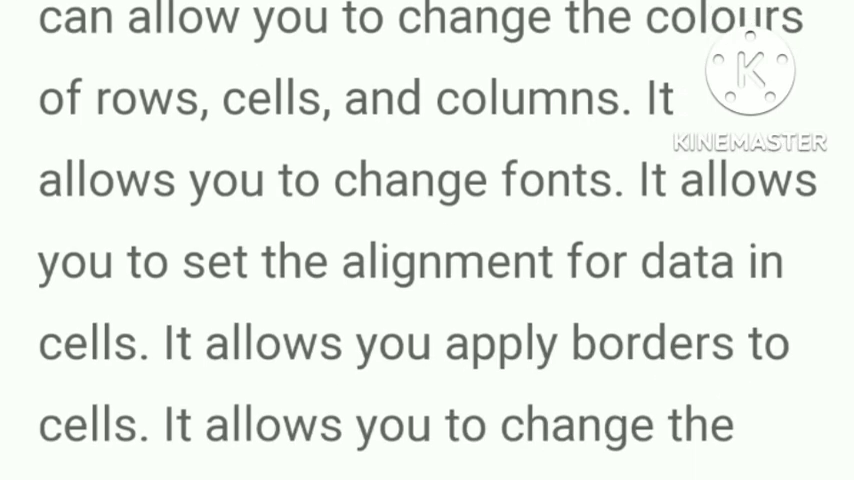
scroll("down", 3)
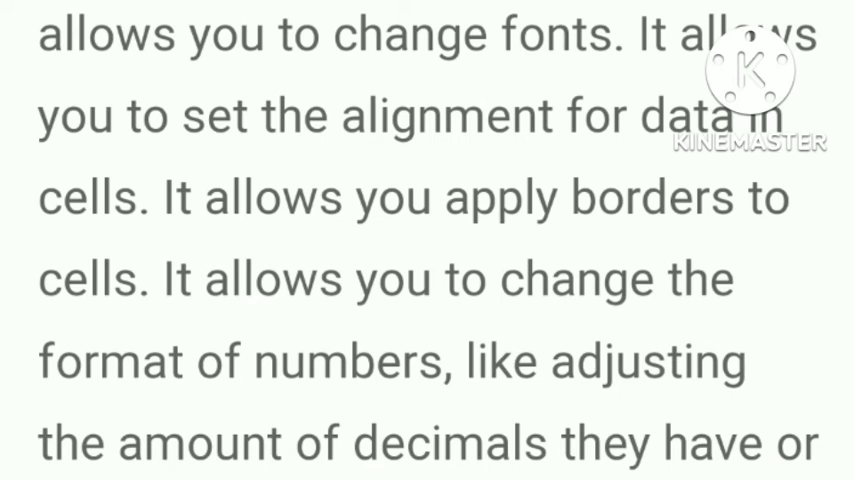
scroll("down", 3)
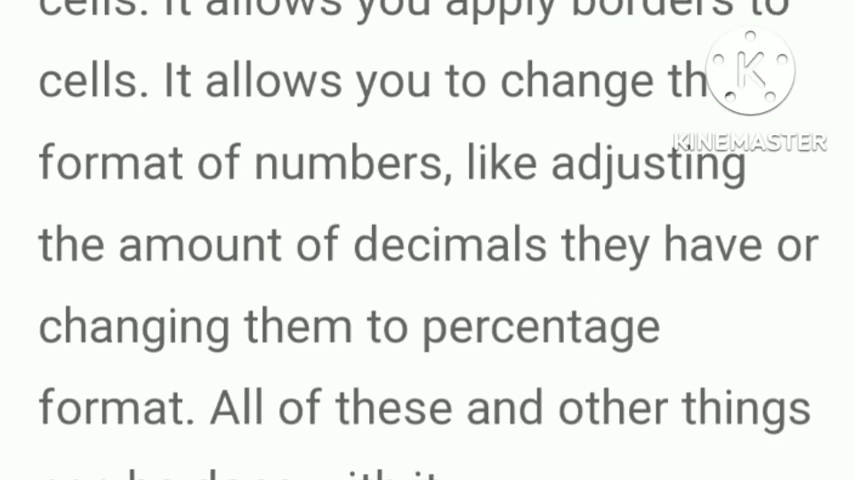
scroll("down", 3)
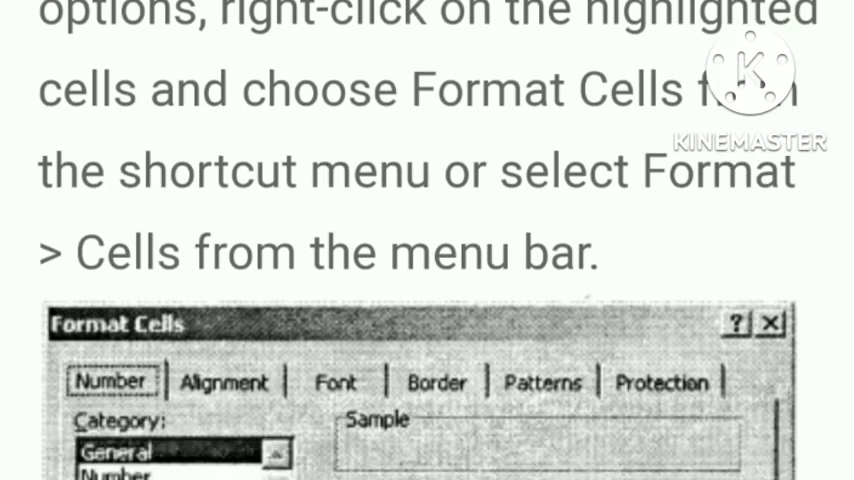
scroll("down", 3)
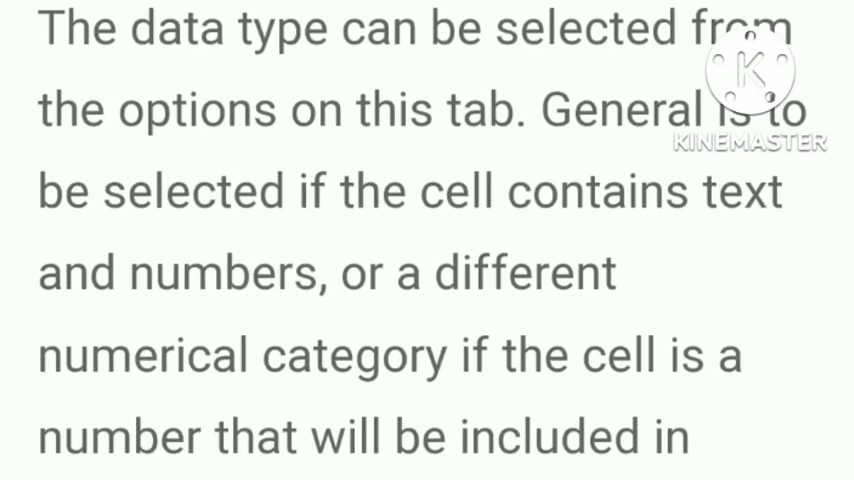
scroll("down", 3)
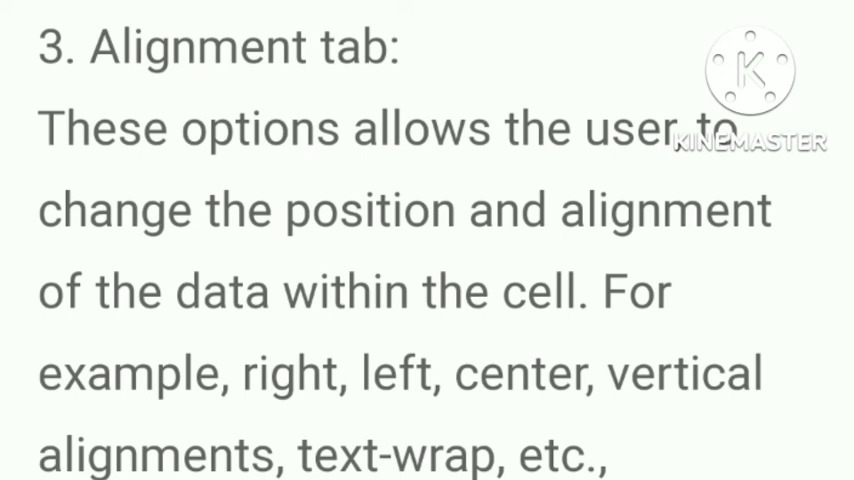
scroll("down", 3)
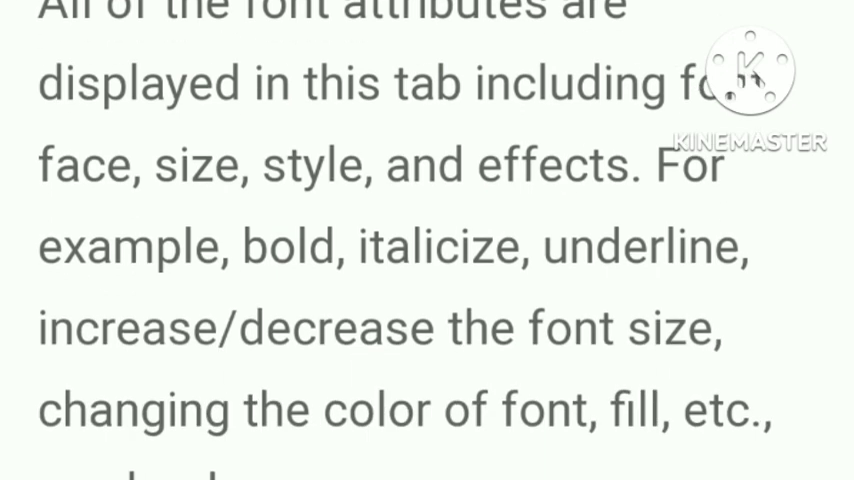
scroll("down", 3)
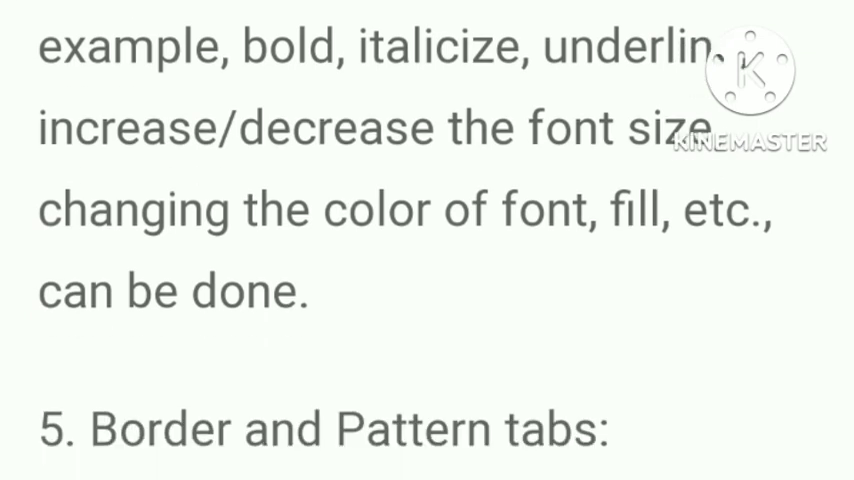